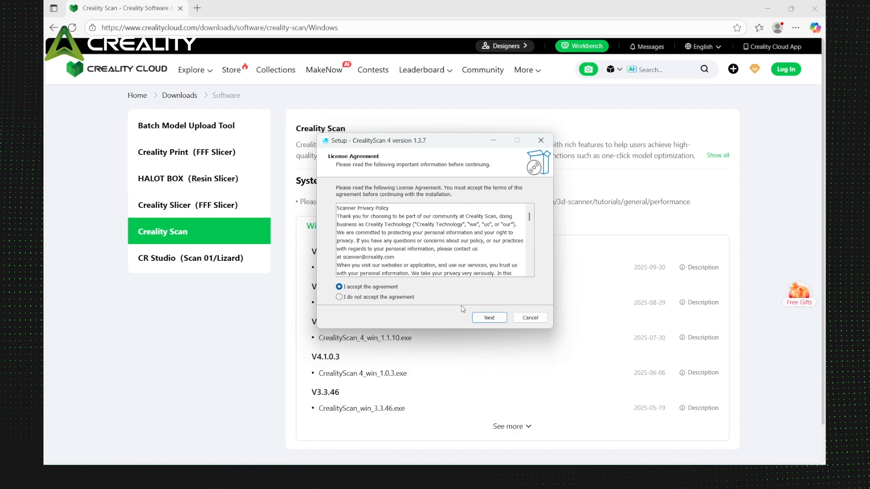
- Accept the license, finish setup and launch CrealityScan 4 to its home screen
{"action": "left_click", "coordinate": [489, 317]}
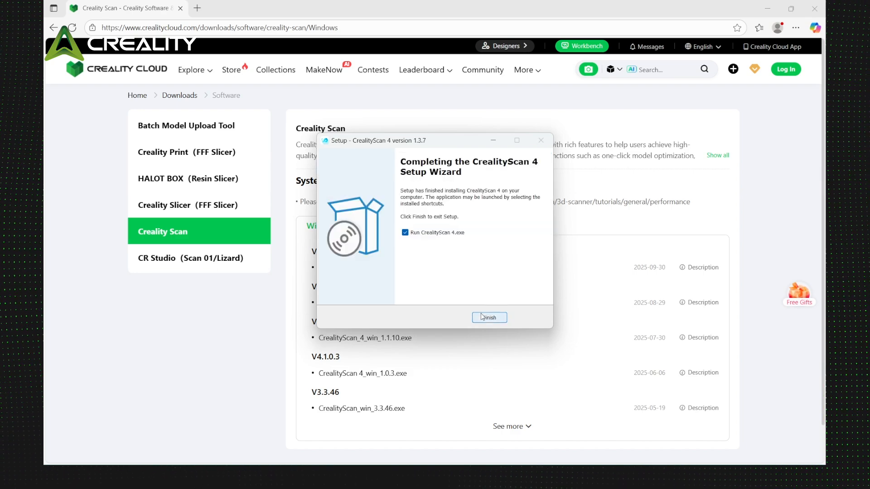
{"action": "left_click", "coordinate": [488, 317]}
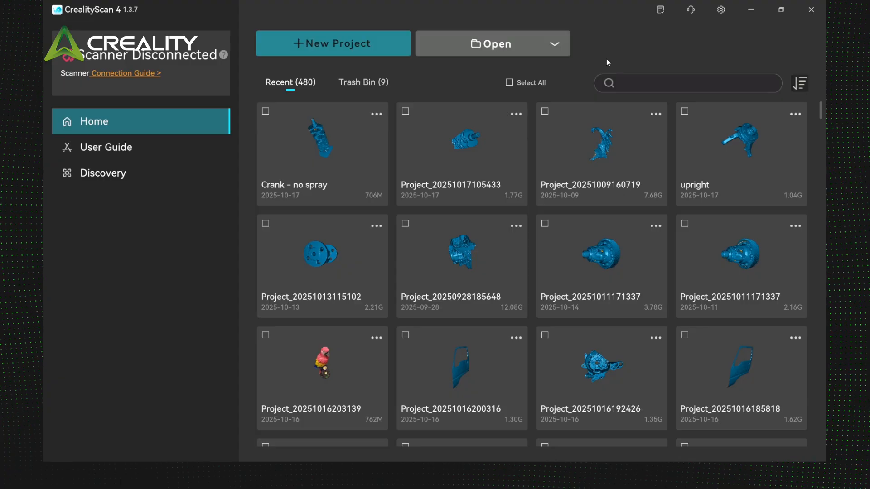
- Start a new project in Global Marker scan mode with photogrammetry on, ready to add ruler Scale 1-2
{"action": "left_click", "coordinate": [333, 44]}
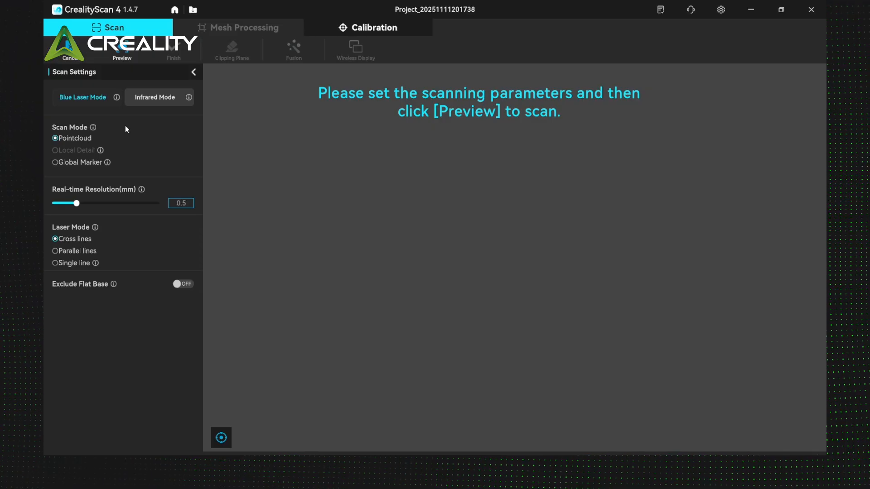
{"action": "mouse_move", "coordinate": [90, 115]}
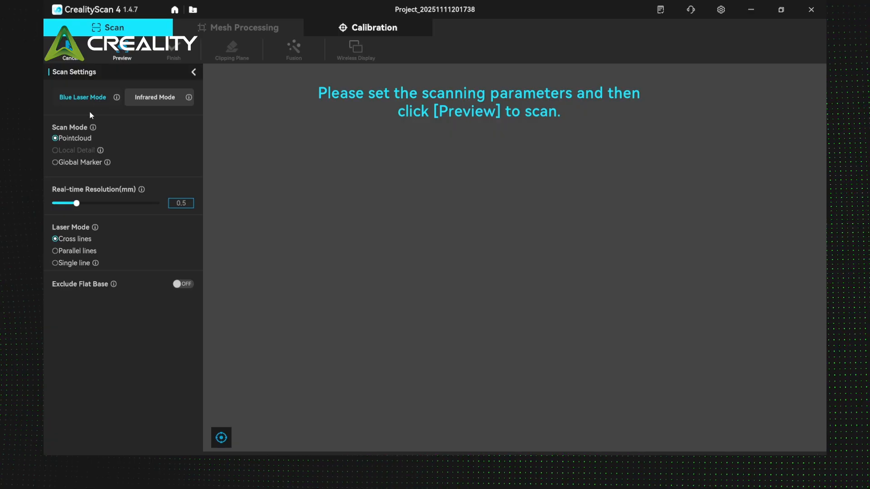
{"action": "left_click", "coordinate": [56, 162]}
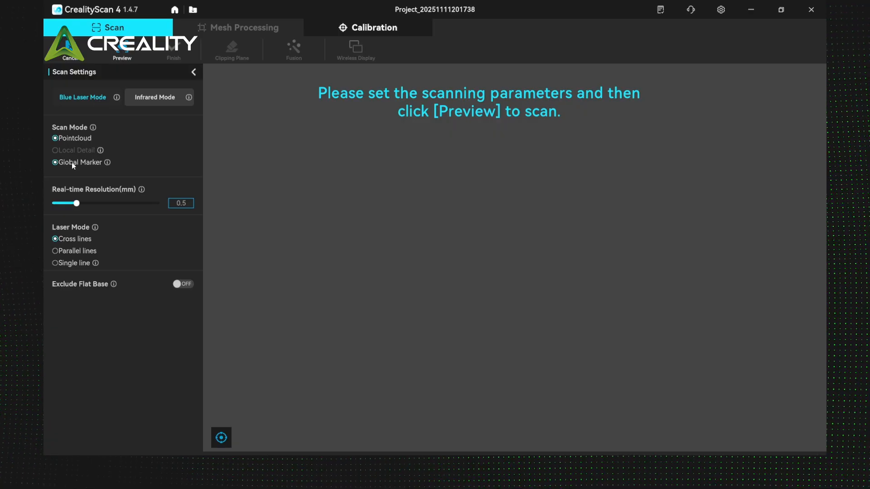
{"action": "left_click", "coordinate": [55, 162]}
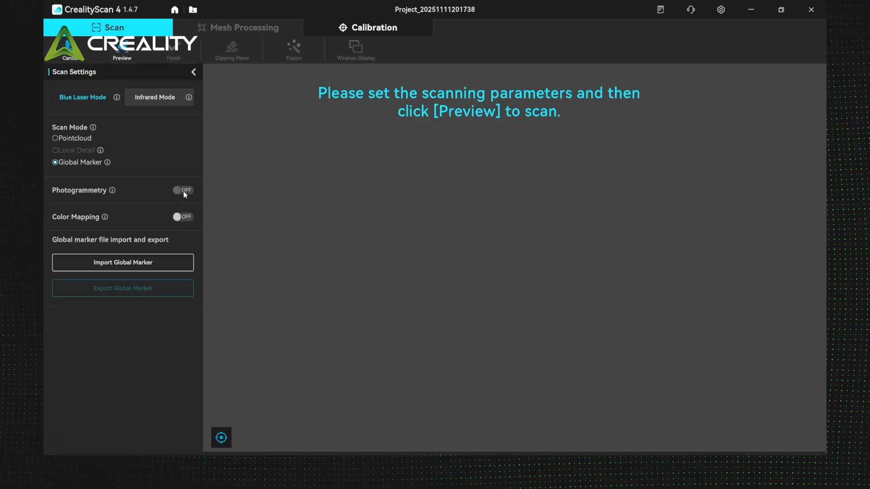
{"action": "left_click", "coordinate": [183, 191]}
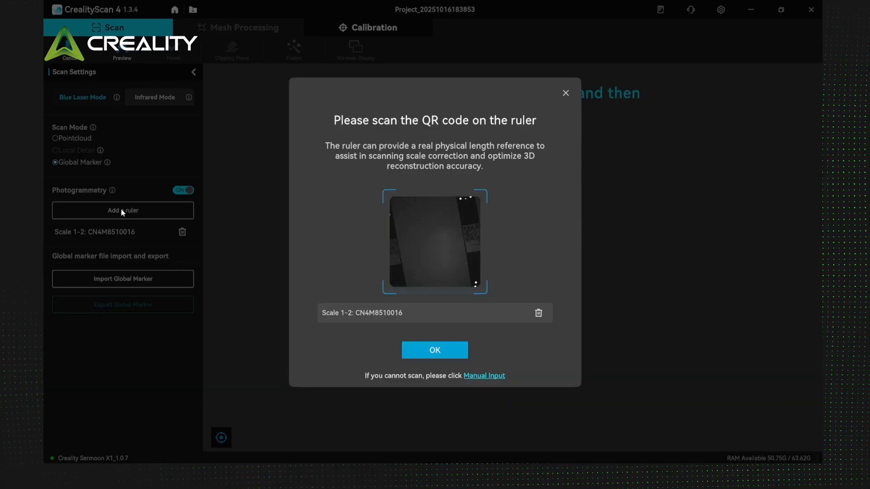
- Register the second ruler Scale 3-4 and confirm both ruler scales
{"action": "left_click", "coordinate": [122, 210]}
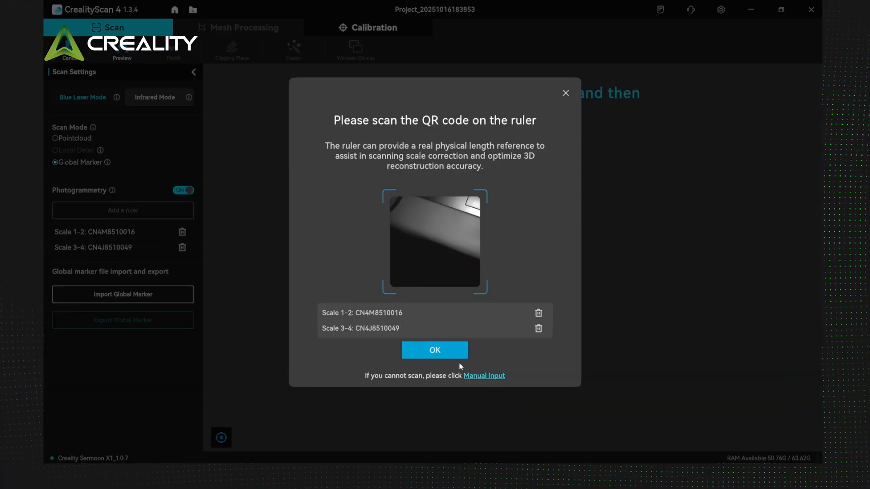
{"action": "left_click", "coordinate": [434, 349]}
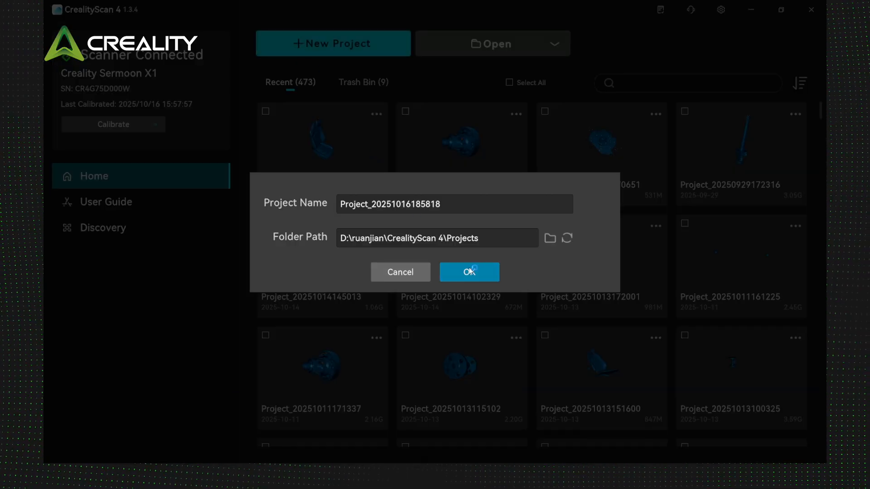
{"action": "left_click", "coordinate": [468, 272]}
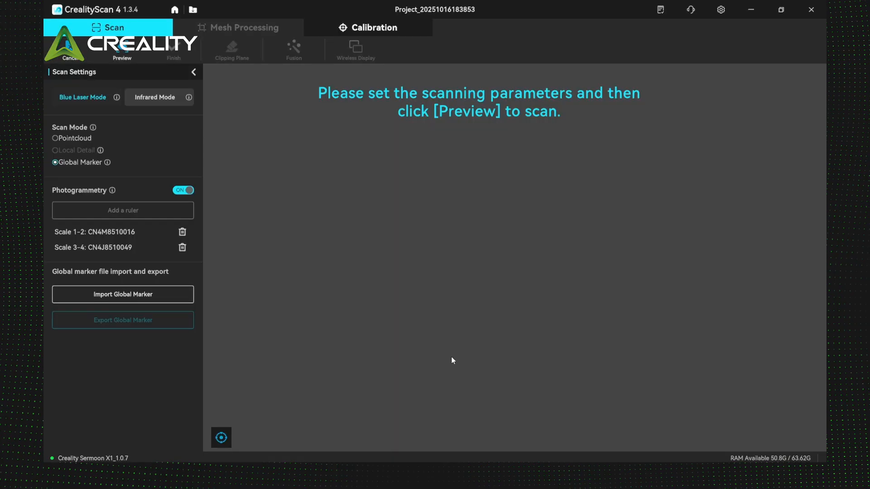
{"action": "left_click", "coordinate": [54, 138]}
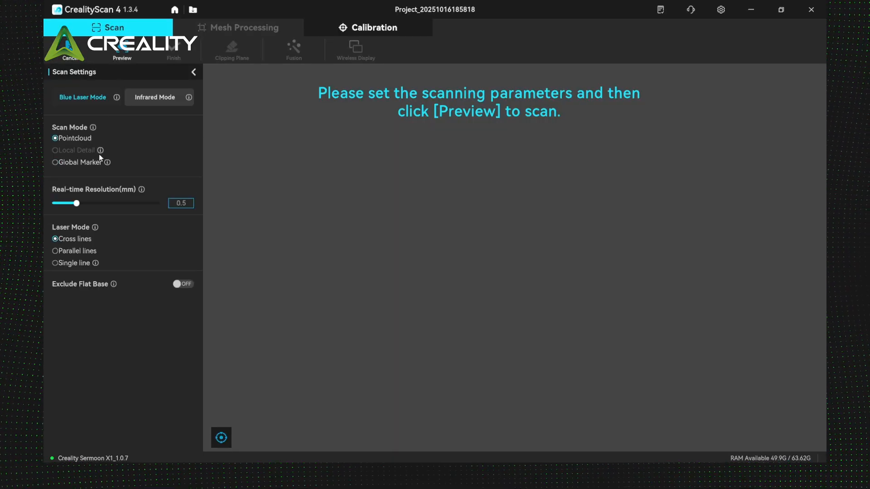
{"action": "mouse_move", "coordinate": [60, 169]}
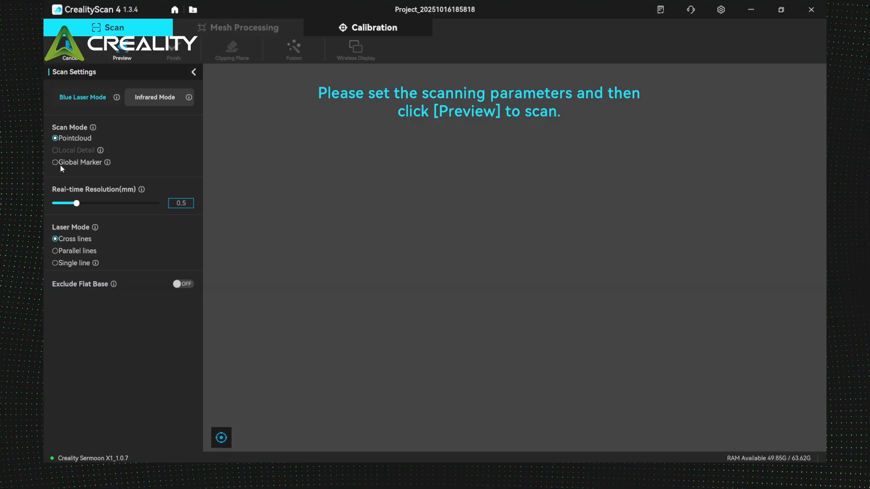
{"action": "left_click", "coordinate": [56, 162]}
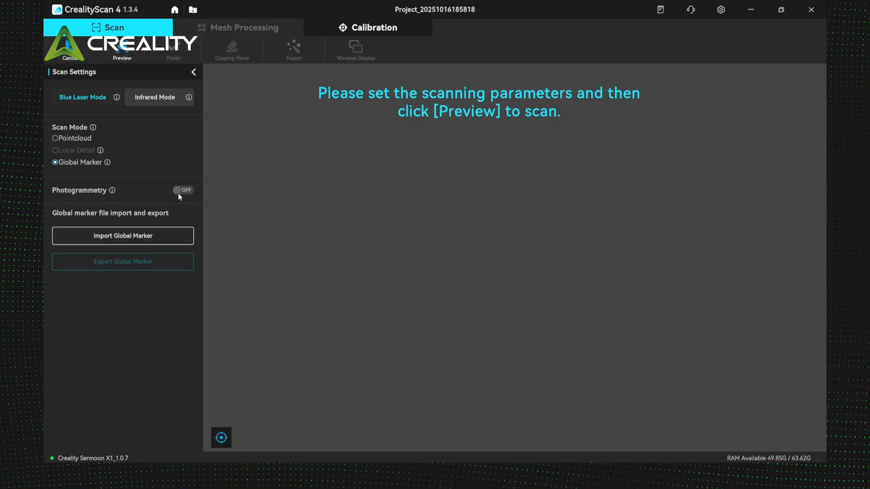
{"action": "left_click", "coordinate": [183, 190]}
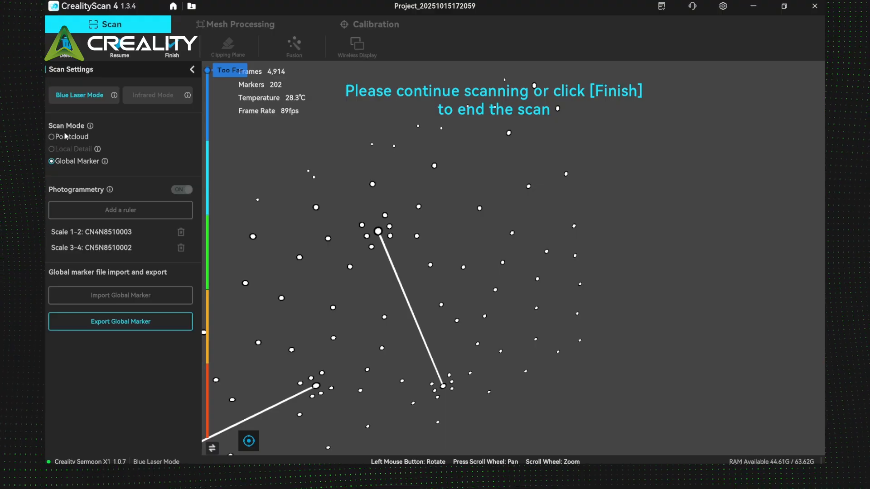
{"action": "left_click", "coordinate": [51, 137]}
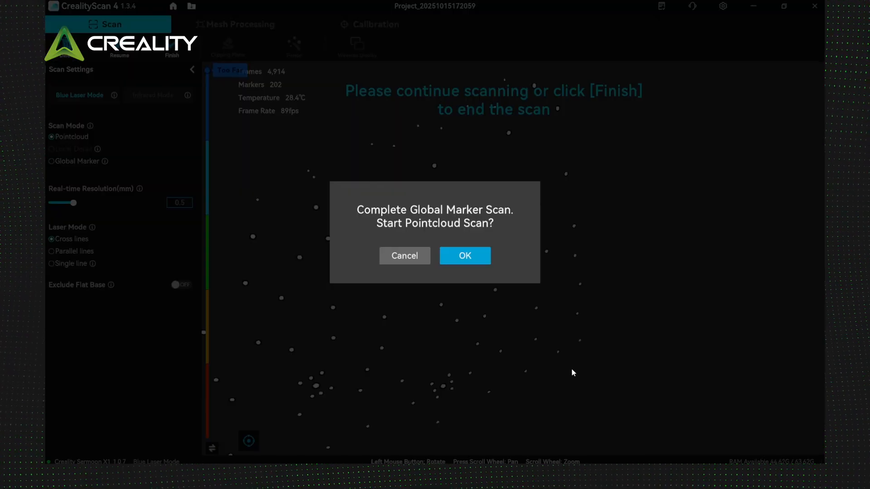
- Accept switching to point-cloud scanning with the 202 markers as reference
{"action": "left_click", "coordinate": [464, 256]}
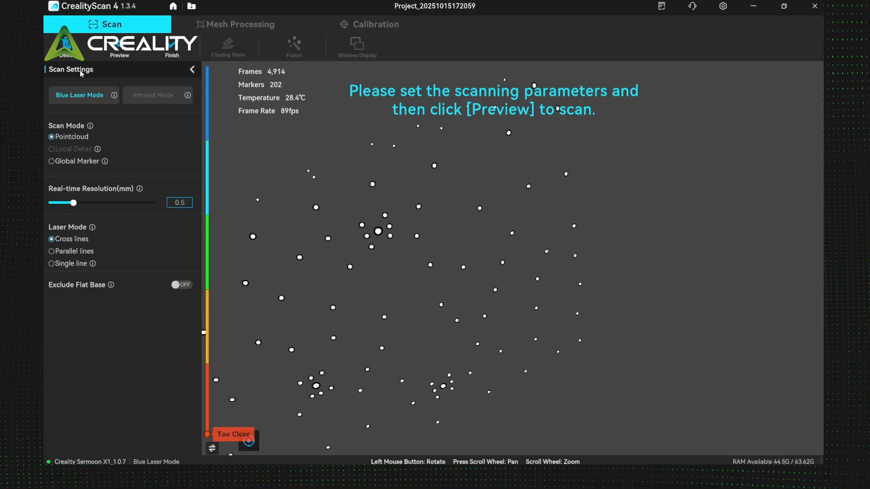
{"action": "mouse_move", "coordinate": [119, 46]}
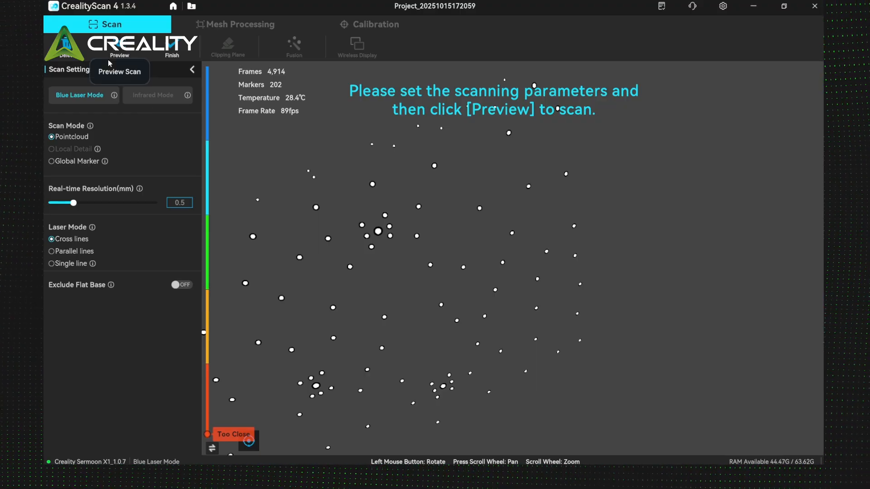
{"action": "mouse_move", "coordinate": [76, 177]}
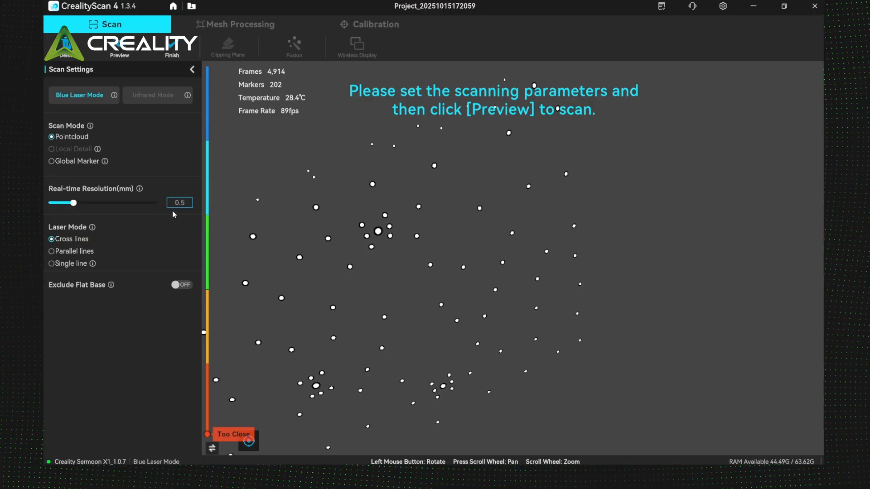
{"action": "mouse_move", "coordinate": [156, 182]}
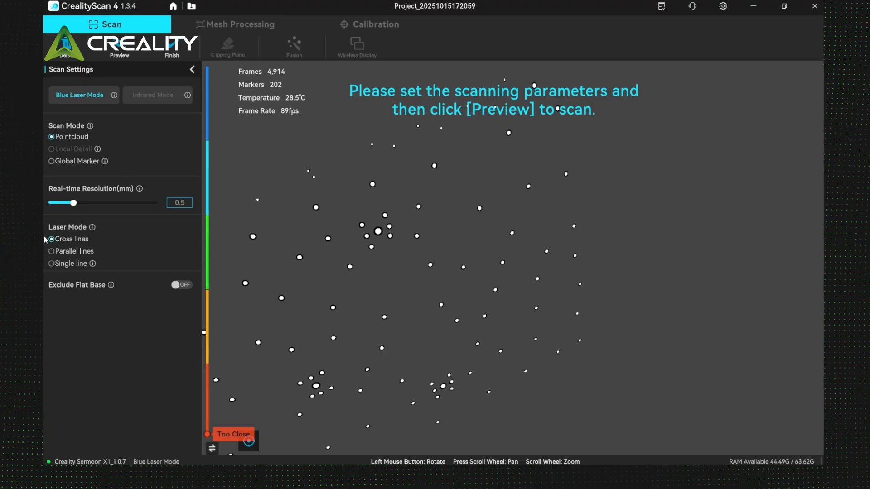
{"action": "mouse_move", "coordinate": [45, 233]}
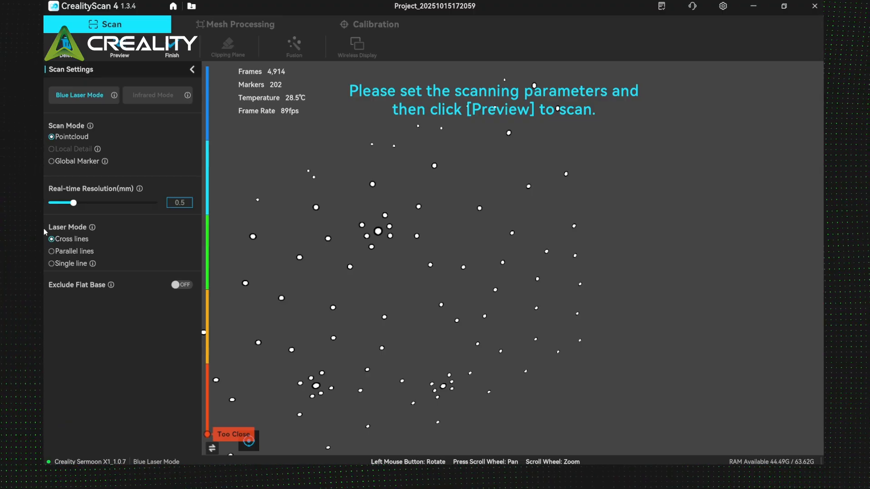
{"action": "mouse_move", "coordinate": [110, 231]}
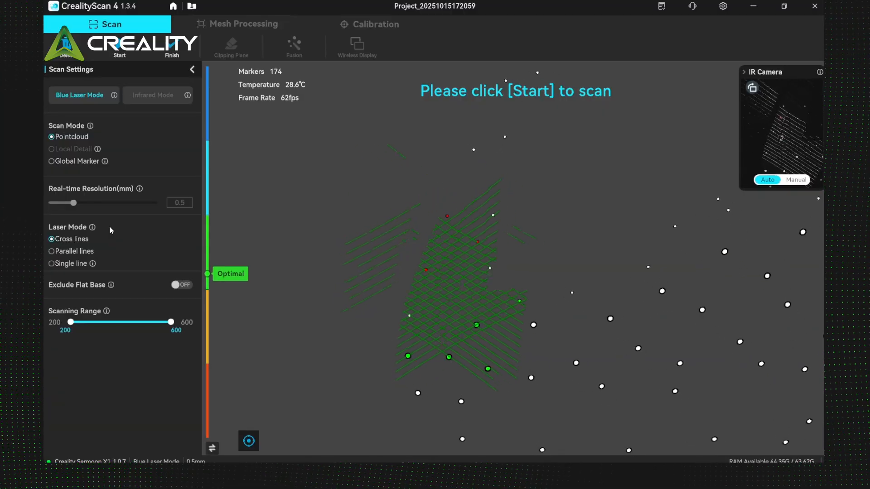
- Start capturing the car door panel's point cloud in blue laser cross-lines mode
{"action": "left_click", "coordinate": [118, 48]}
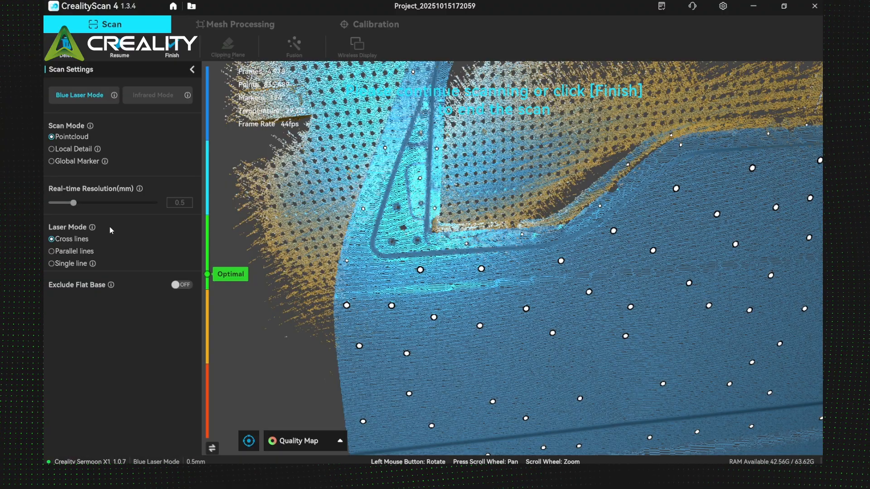
{"action": "mouse_move", "coordinate": [196, 58]}
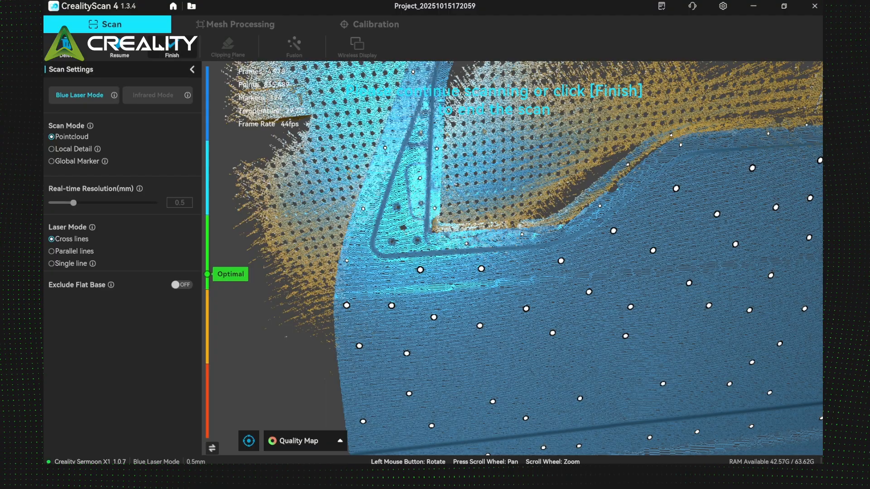
- End the door scan and delete the stray points around it, leaving about 907,000 points
{"action": "left_click", "coordinate": [172, 47]}
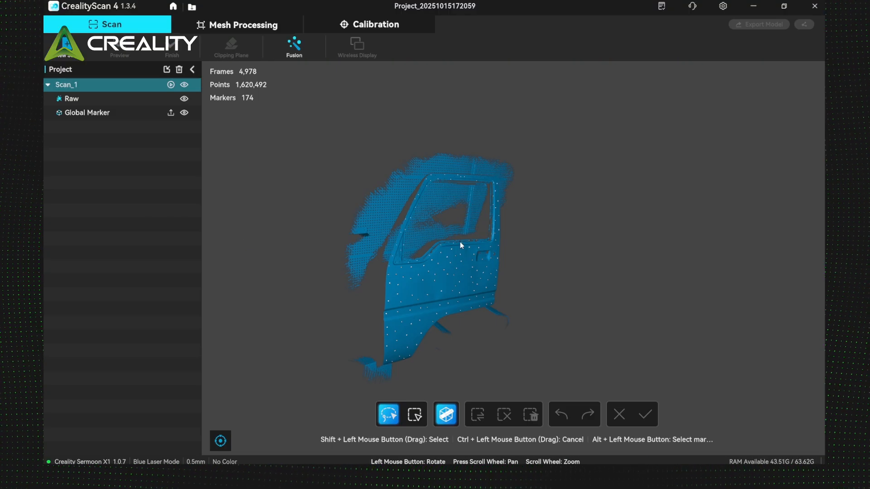
{"action": "mouse_move", "coordinate": [461, 241]}
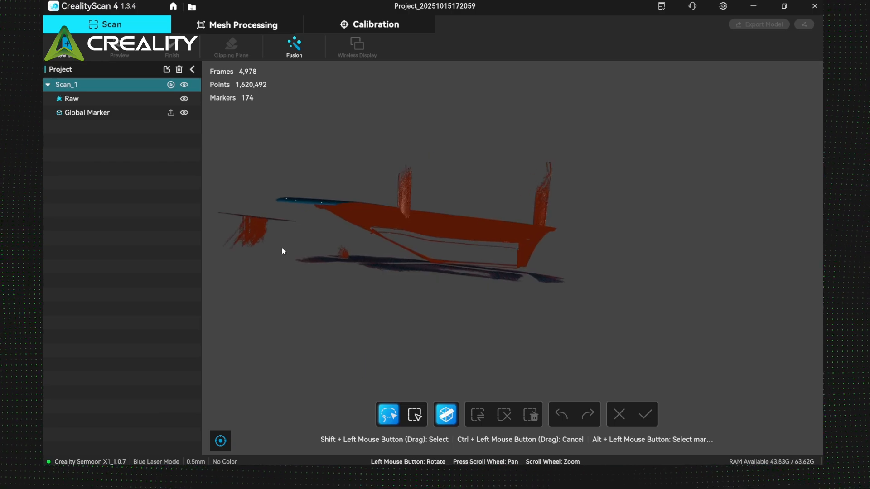
{"action": "left_click_drag", "start_coordinate": [282, 248], "coordinate": [609, 297]}
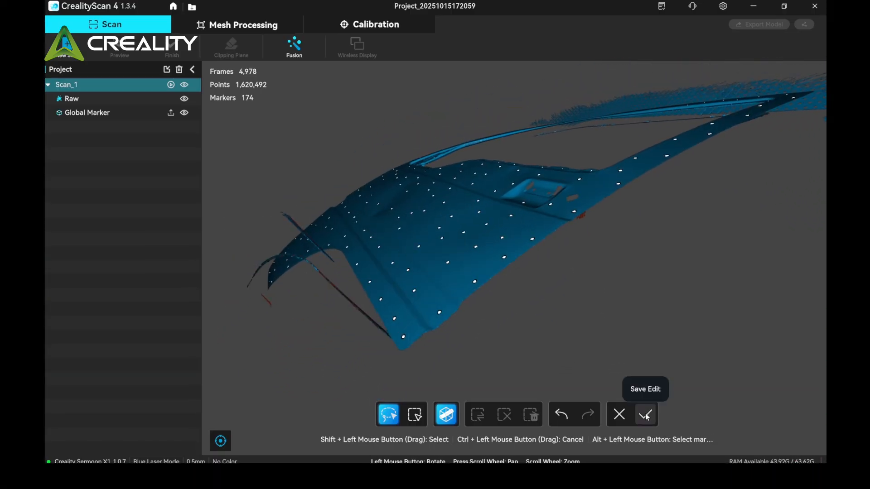
{"action": "left_click", "coordinate": [644, 414]}
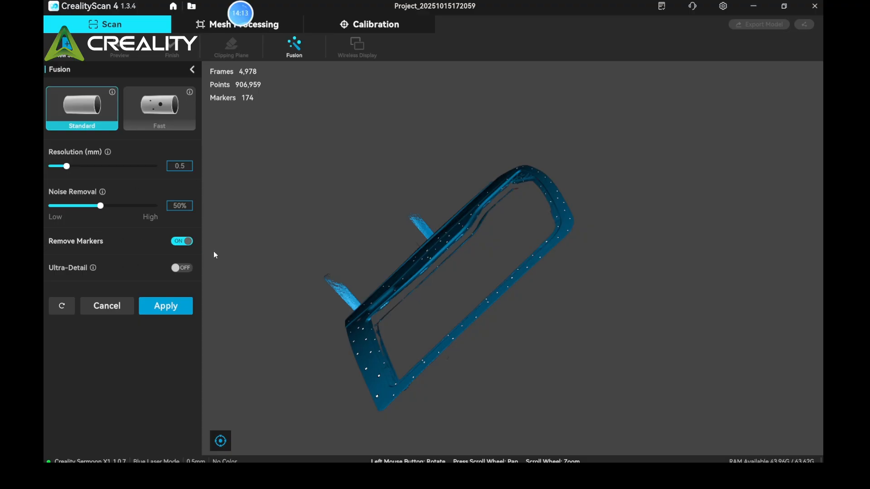
- Mesh the fused door scan at a 20M triangle count
{"action": "left_click", "coordinate": [242, 24]}
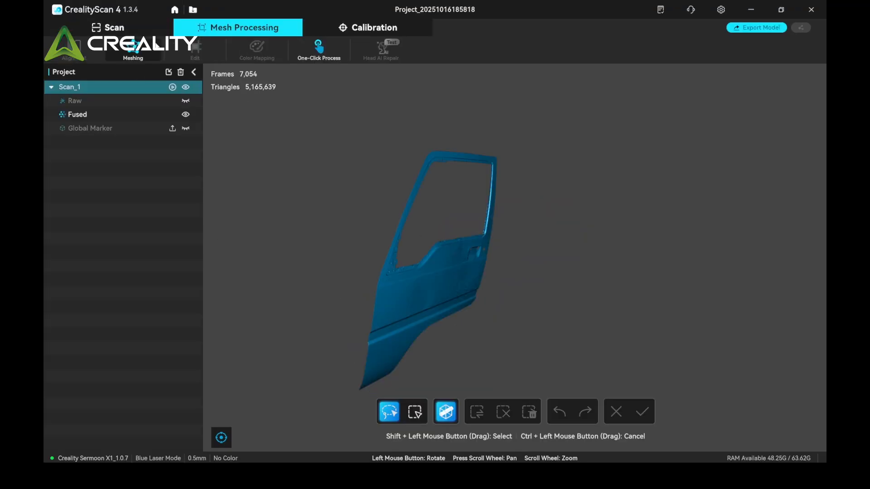
{"action": "left_click", "coordinate": [132, 49]}
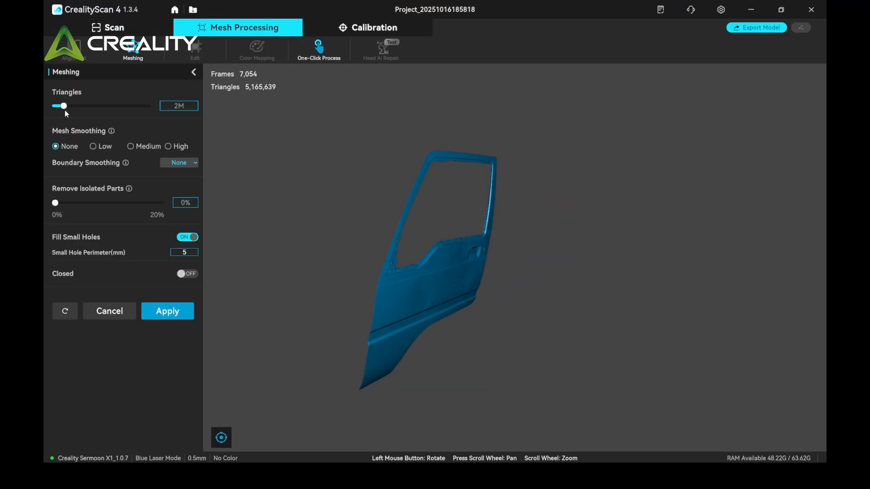
{"action": "left_click", "coordinate": [167, 311]}
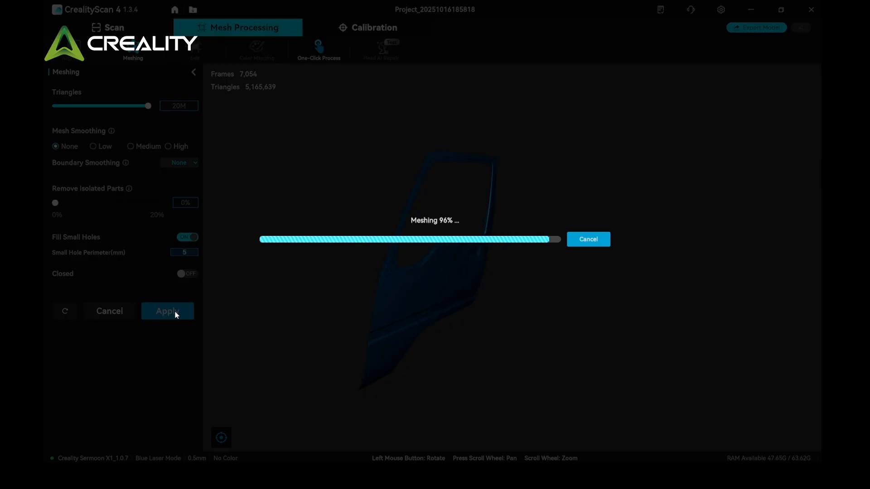
{"action": "left_click", "coordinate": [167, 311]}
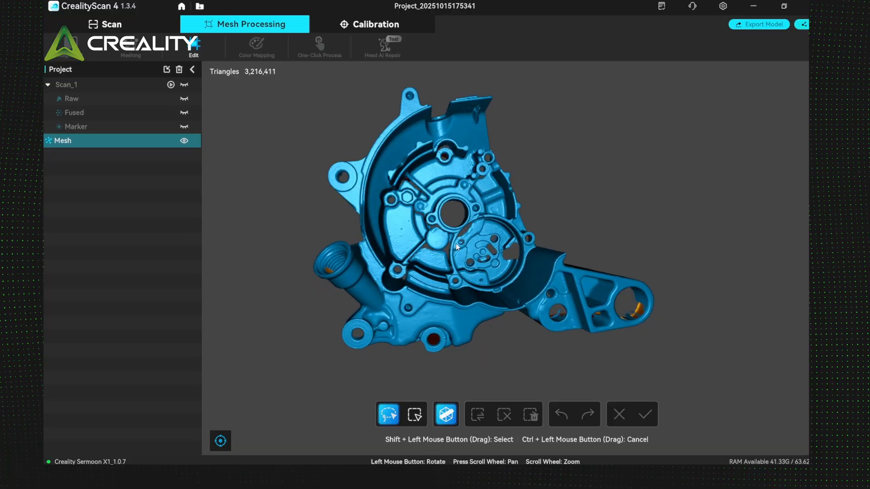
- Orbit the engine-case mesh to inspect it, then return to scan setup for a new scan
{"action": "left_click_drag", "start_coordinate": [456, 247], "coordinate": [557, 278]}
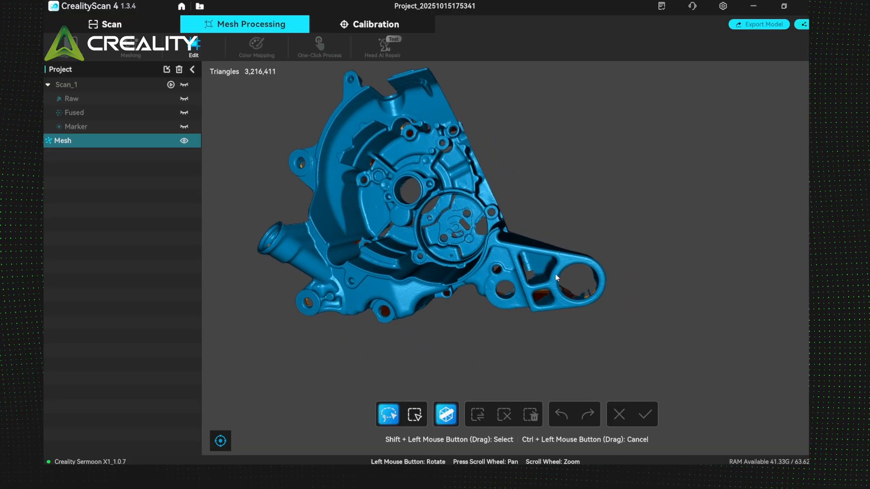
{"action": "left_click_drag", "start_coordinate": [556, 278], "coordinate": [473, 256]}
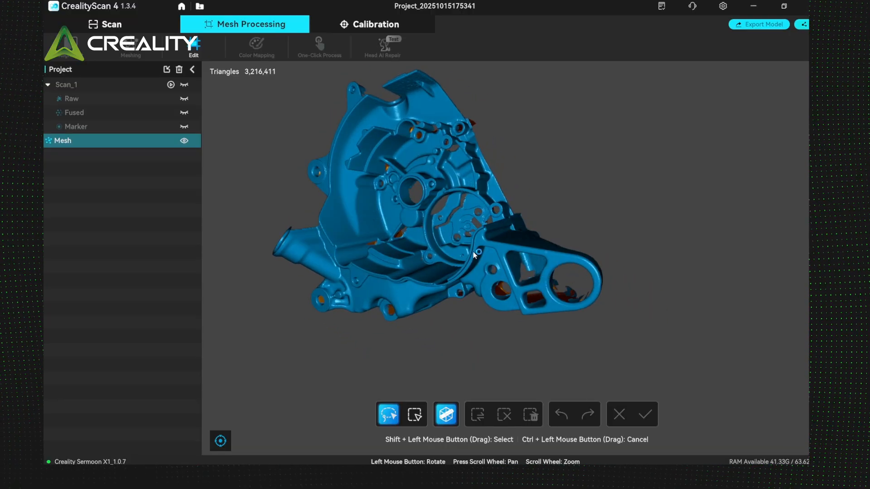
{"action": "left_click_drag", "start_coordinate": [473, 256], "coordinate": [514, 250]}
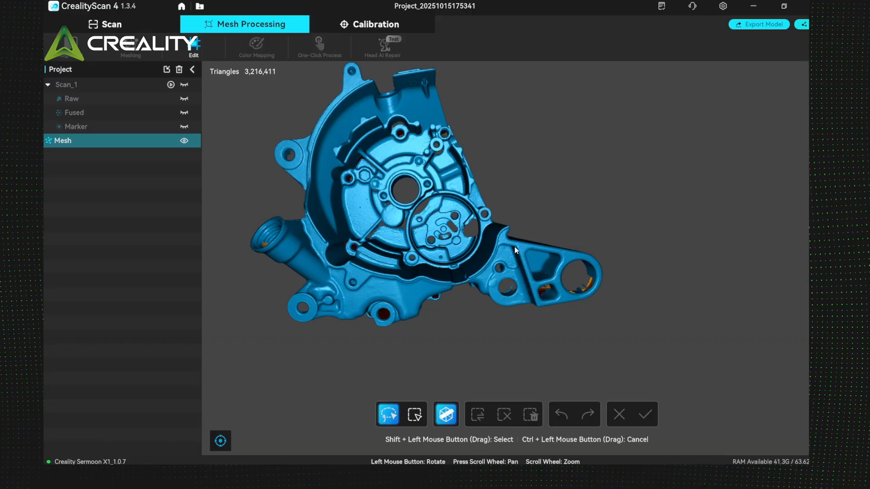
{"action": "left_click", "coordinate": [111, 23]}
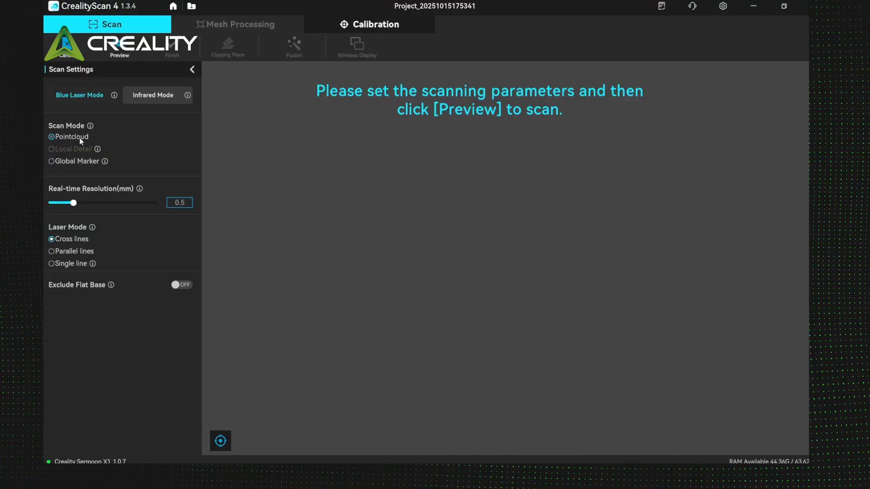
{"action": "mouse_move", "coordinate": [48, 181]}
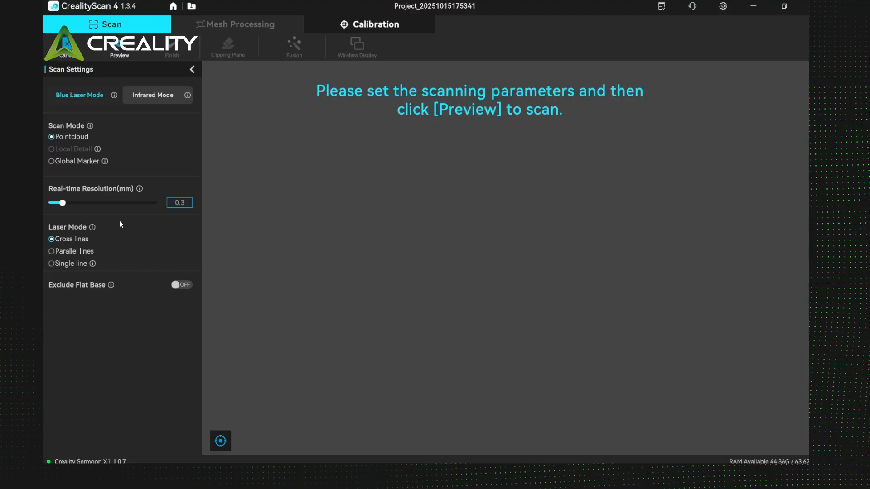
- Switch the laser mode to parallel lines for the 0.3 mm engine-part scan
{"action": "left_click", "coordinate": [51, 251]}
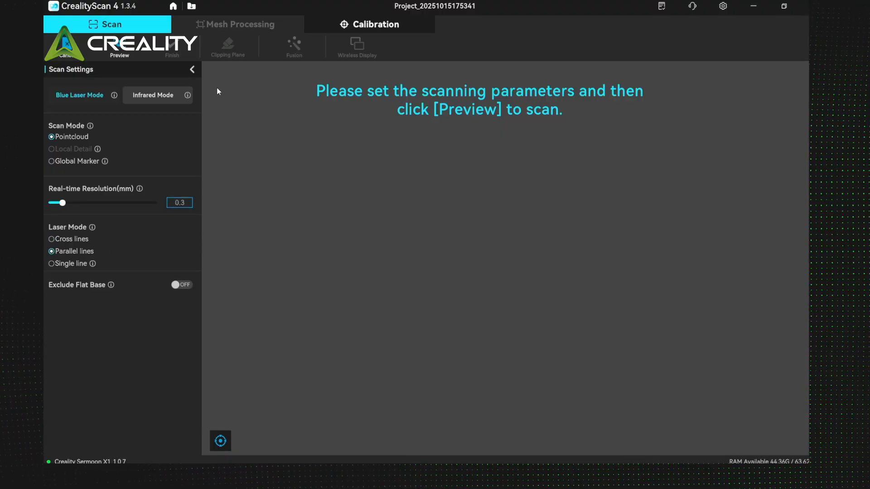
{"action": "mouse_move", "coordinate": [83, 168]}
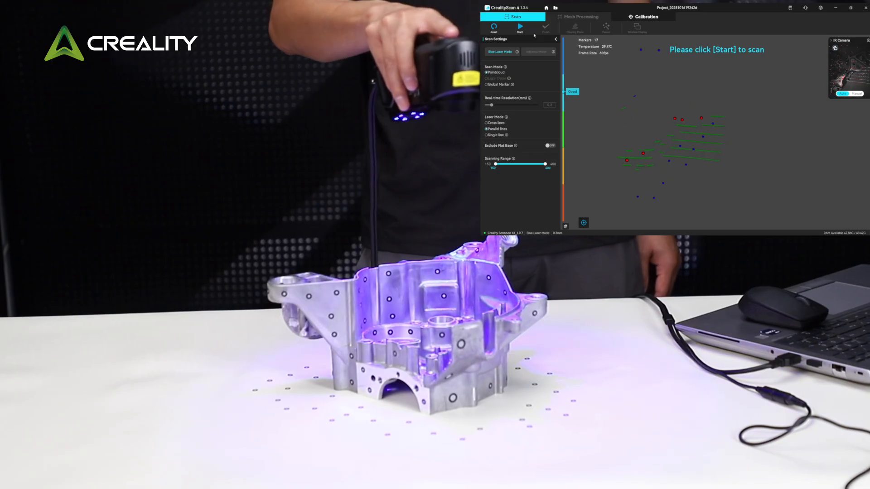
- Capture the engine part scan, yielding about 590,000 raw points and 164 markers
{"action": "left_click", "coordinate": [519, 26]}
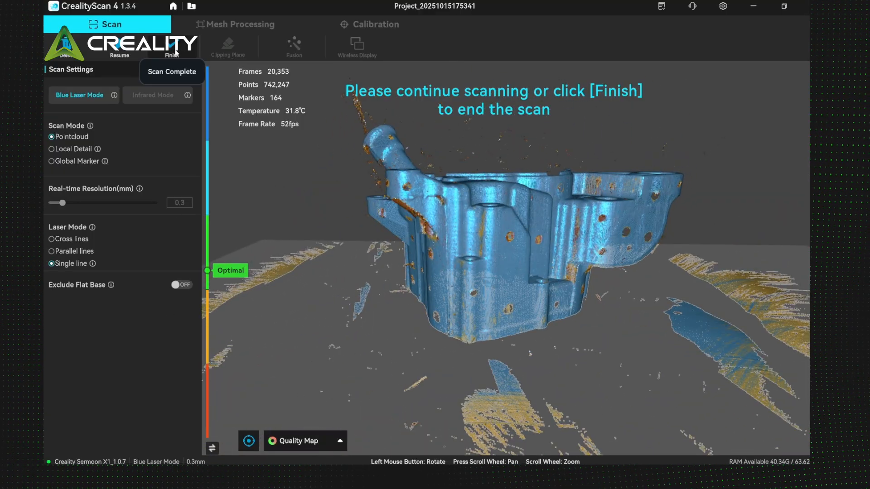
{"action": "left_click", "coordinate": [172, 47]}
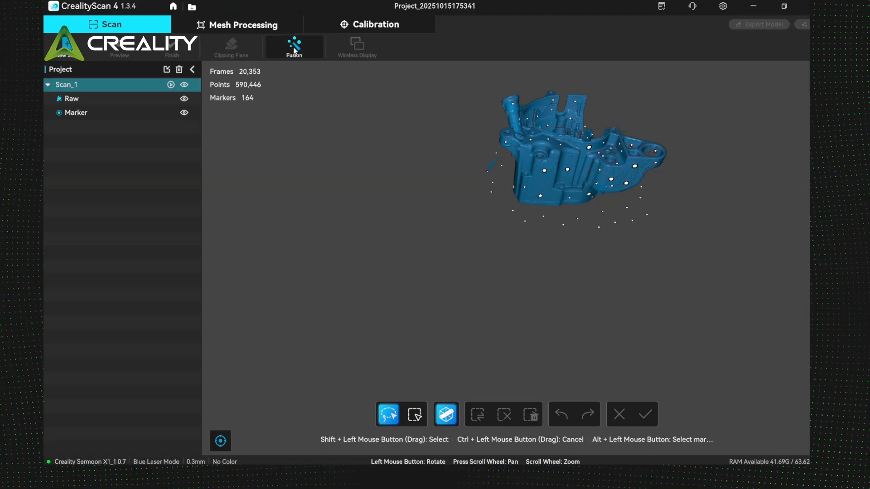
- Fuse the engine part at Standard 0.3 mm resolution with 50% noise removal, then inspect the car door mesh
{"action": "left_click", "coordinate": [293, 46]}
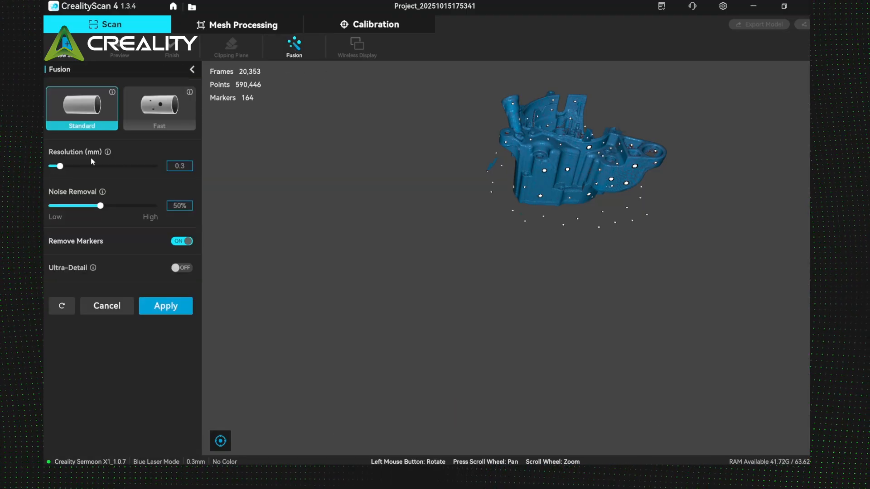
{"action": "mouse_move", "coordinate": [68, 182]}
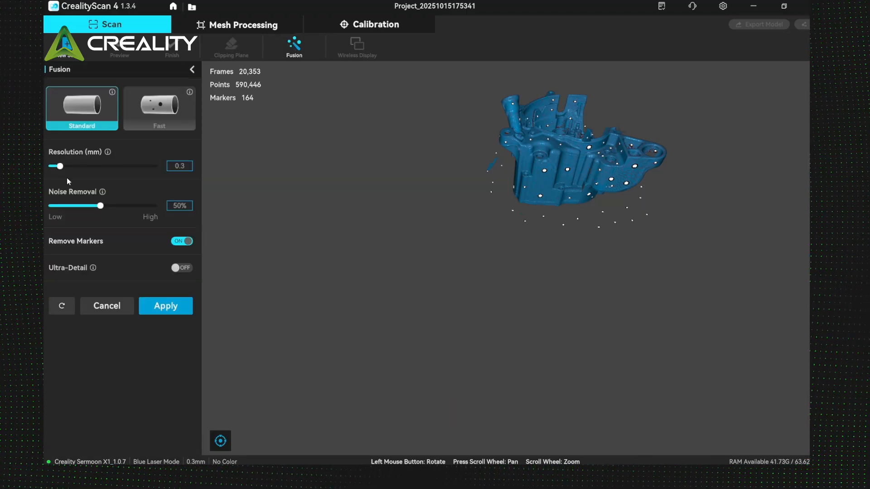
{"action": "left_click", "coordinate": [243, 23]}
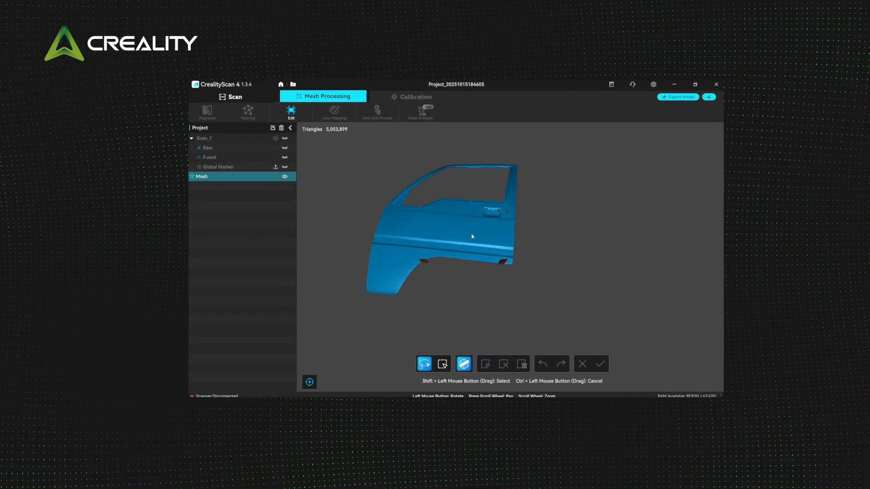
{"action": "left_click_drag", "start_coordinate": [471, 236], "coordinate": [473, 344]}
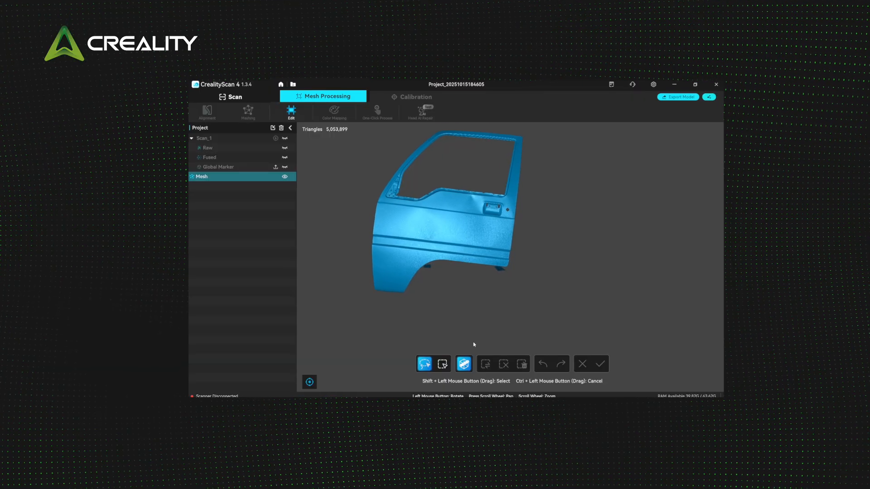